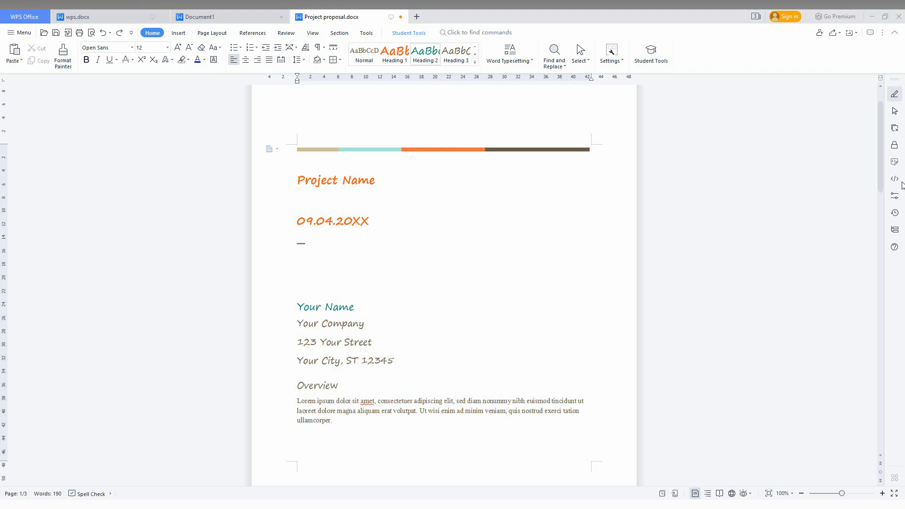
mouse_move(452, 287)
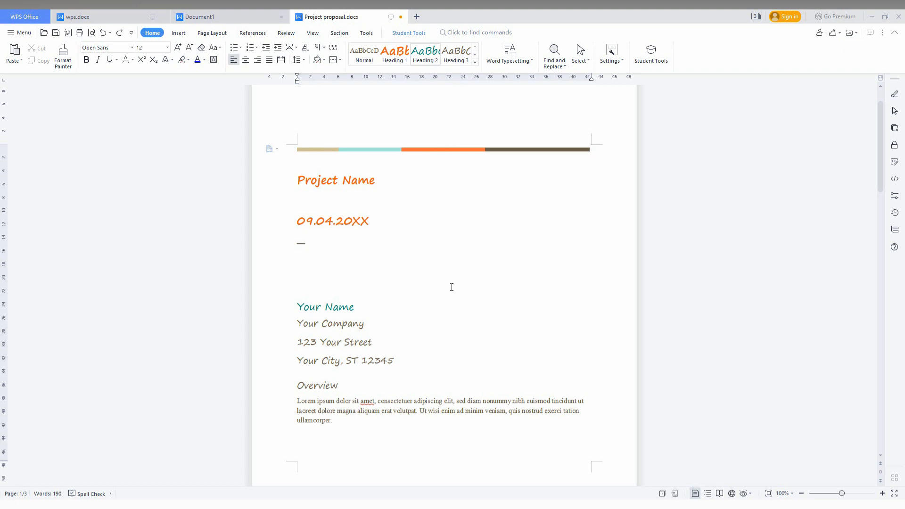
mouse_move(296, 303)
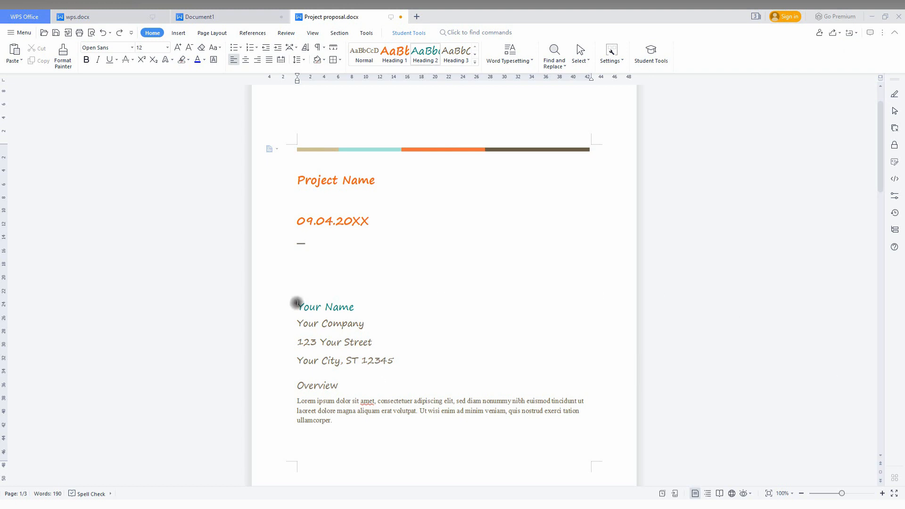
Make 'Your Name' a Heading 1 and check the Specifications heading's style in the Styles gallery
double_click(324, 306)
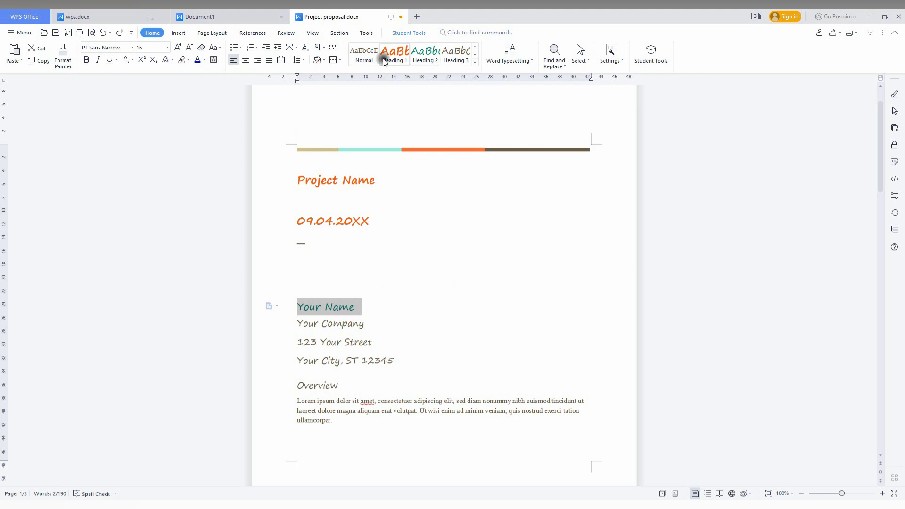
scroll(down, 3)
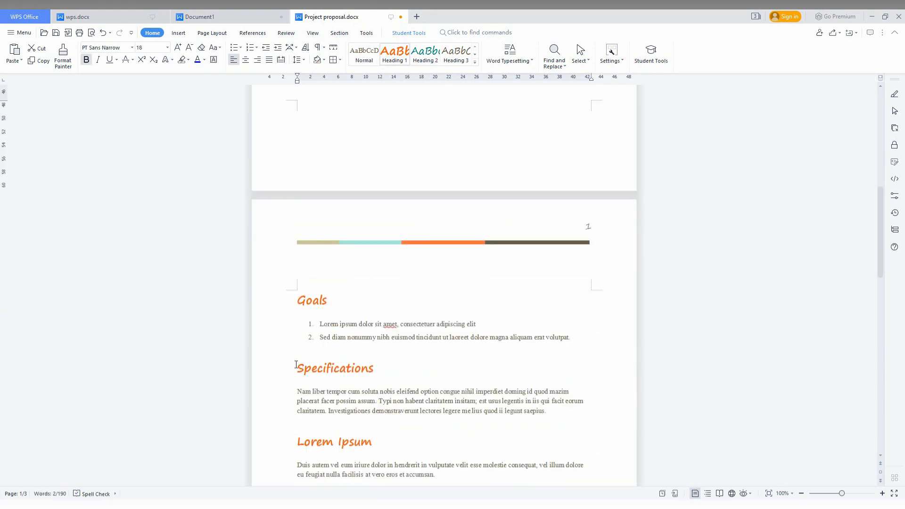
double_click(335, 367)
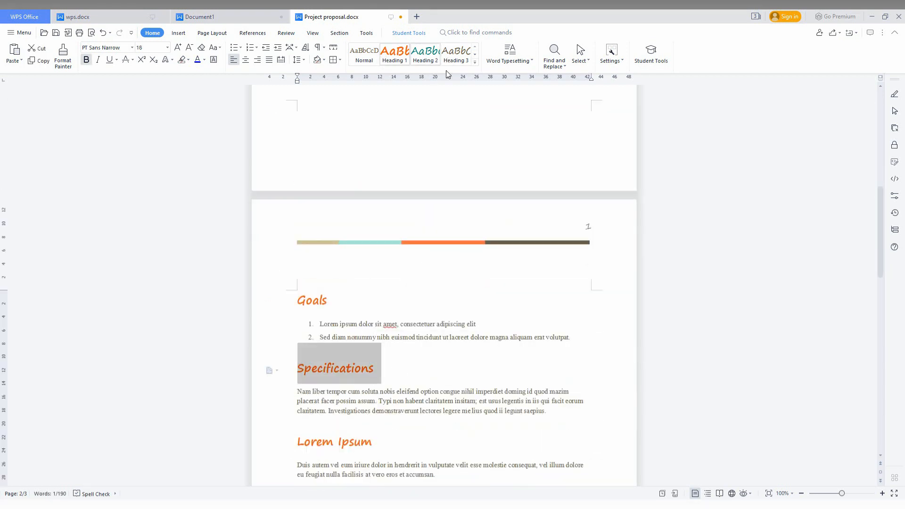
click(474, 60)
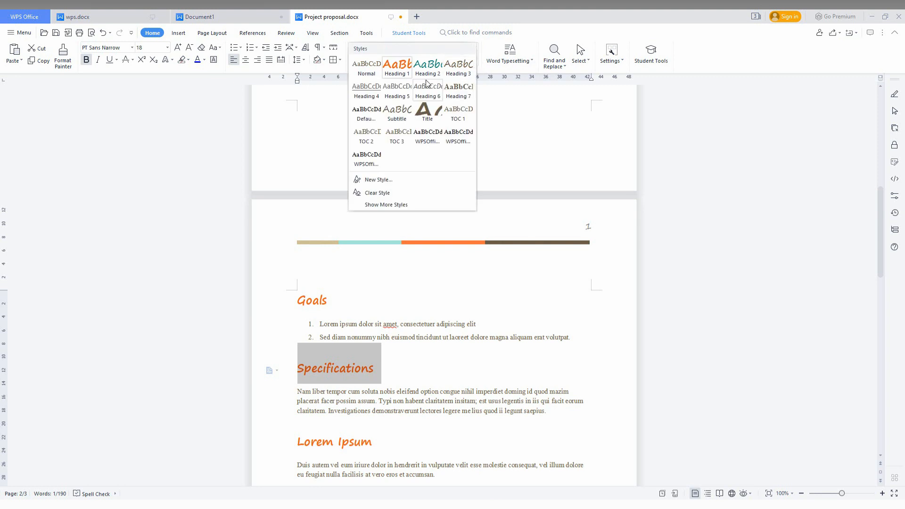
mouse_move(427, 113)
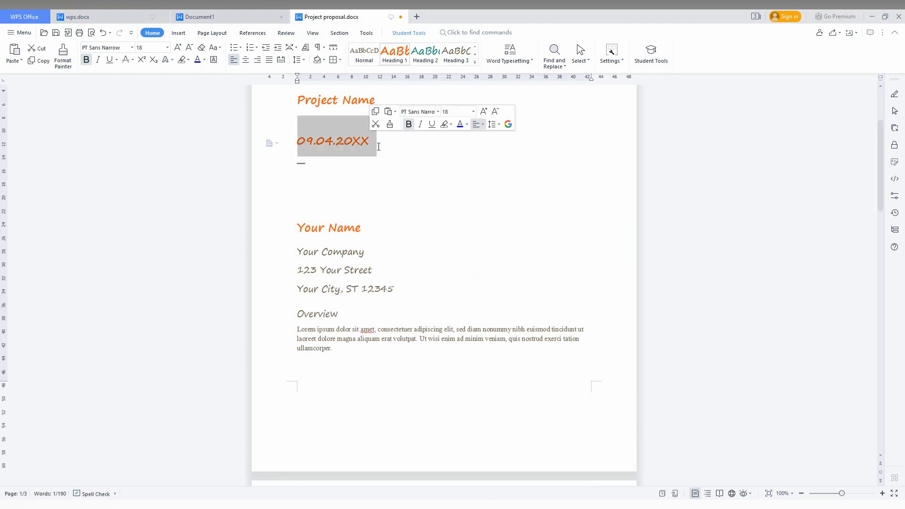
mouse_move(398, 192)
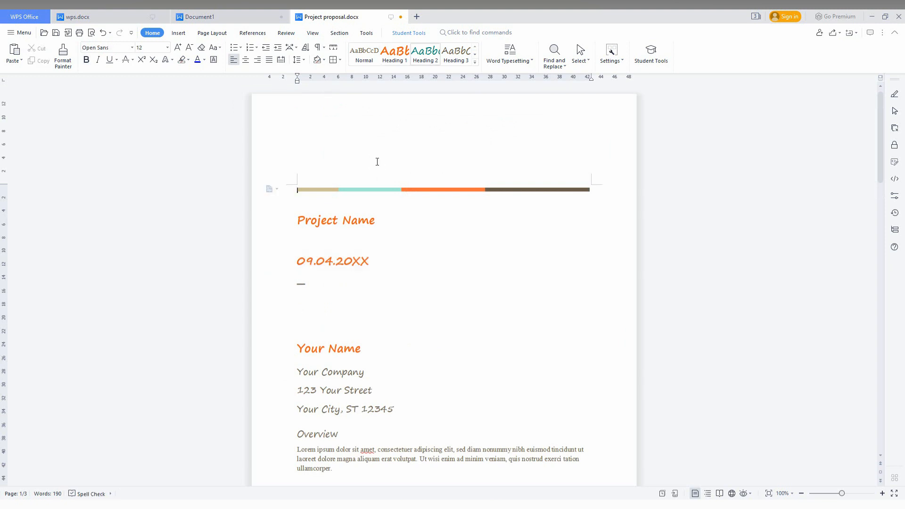
Insert a Blank Page at the front of the proposal from the Insert tab
scroll(down, 3)
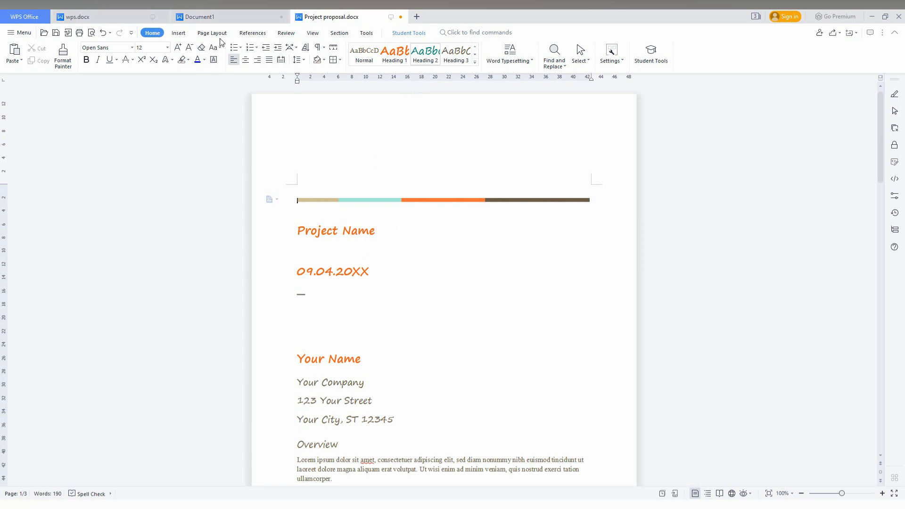
click(178, 32)
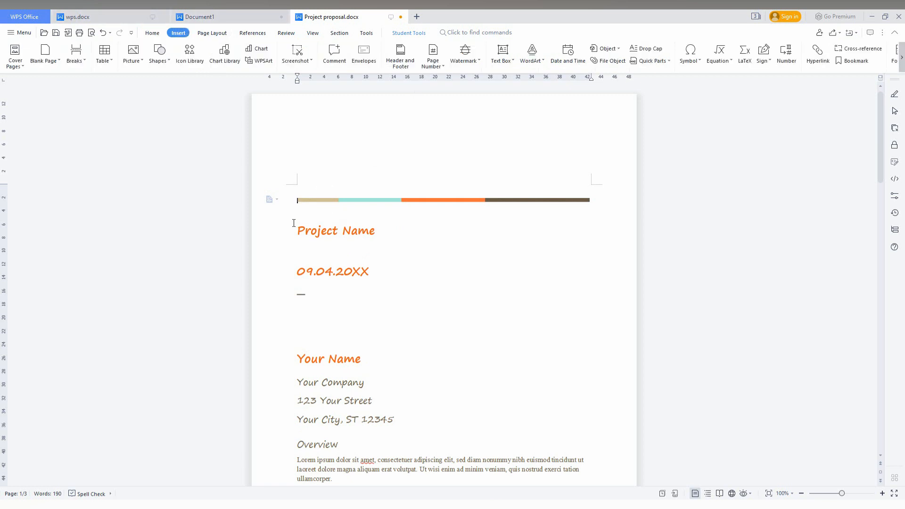
mouse_move(45, 54)
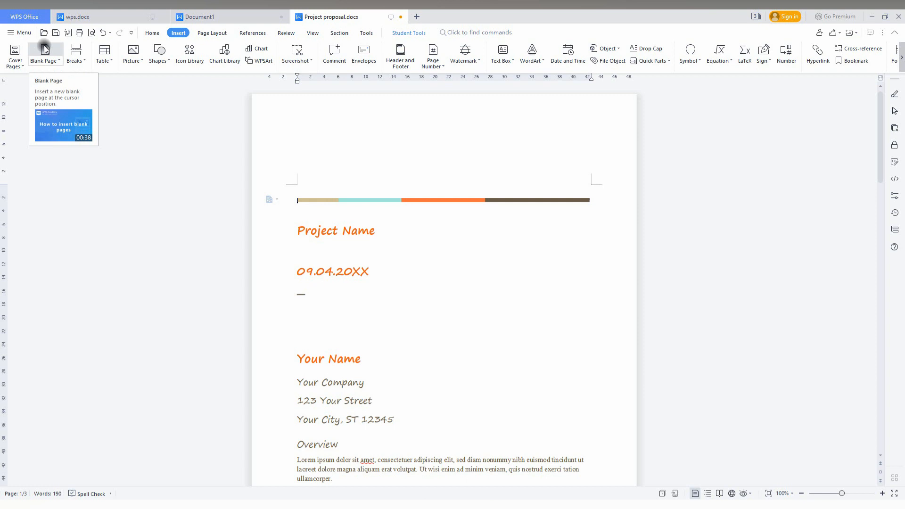
click(44, 52)
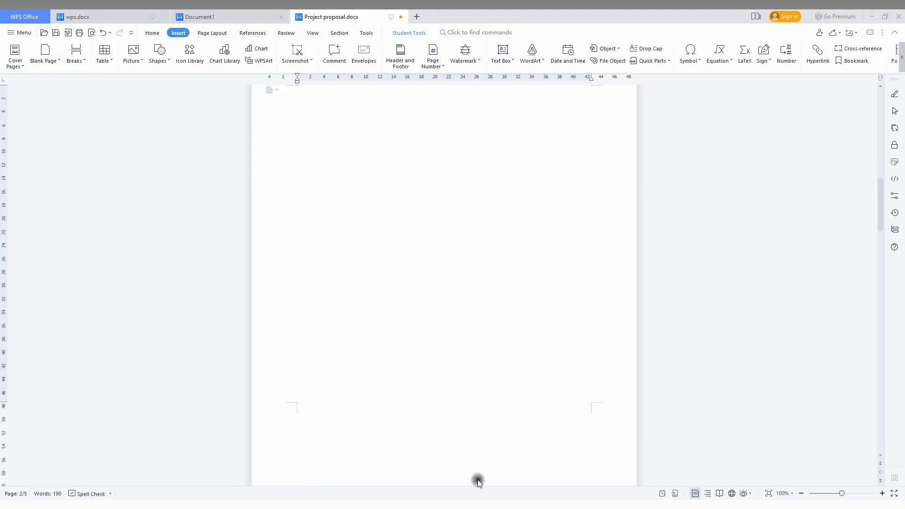
mouse_move(45, 52)
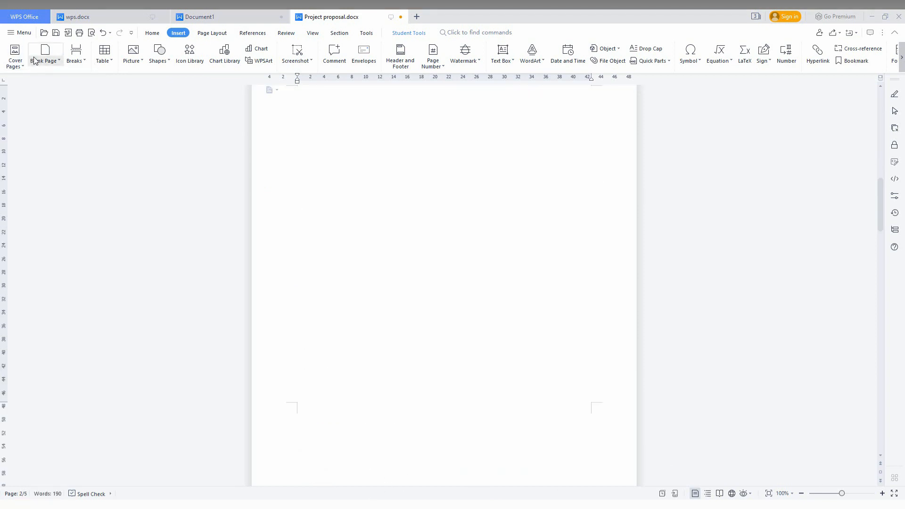
mouse_move(211, 33)
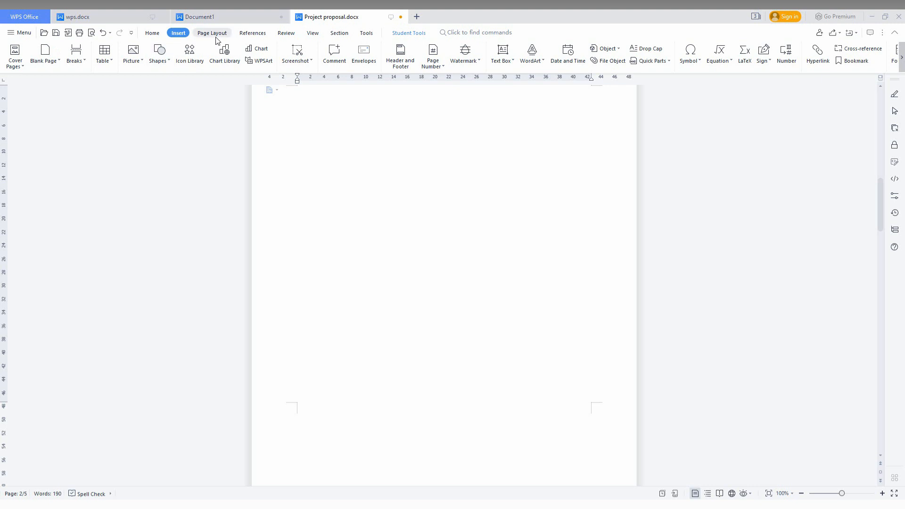
Insert the three-level Table Of Contents preset (Level1, Level2, Level3) from References
click(252, 32)
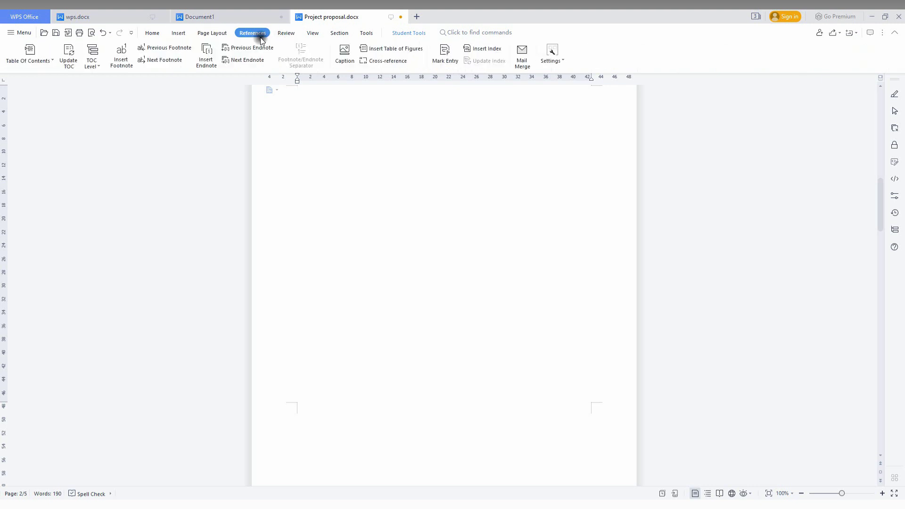
mouse_move(28, 55)
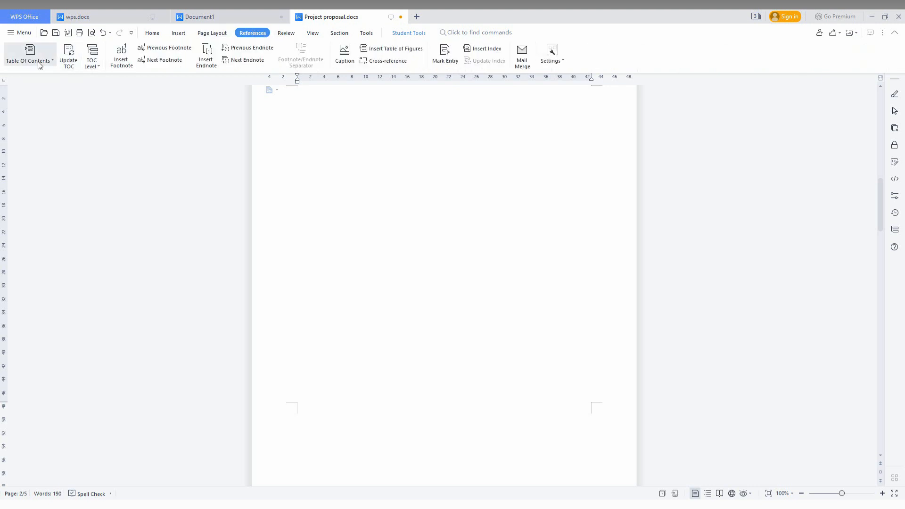
click(28, 55)
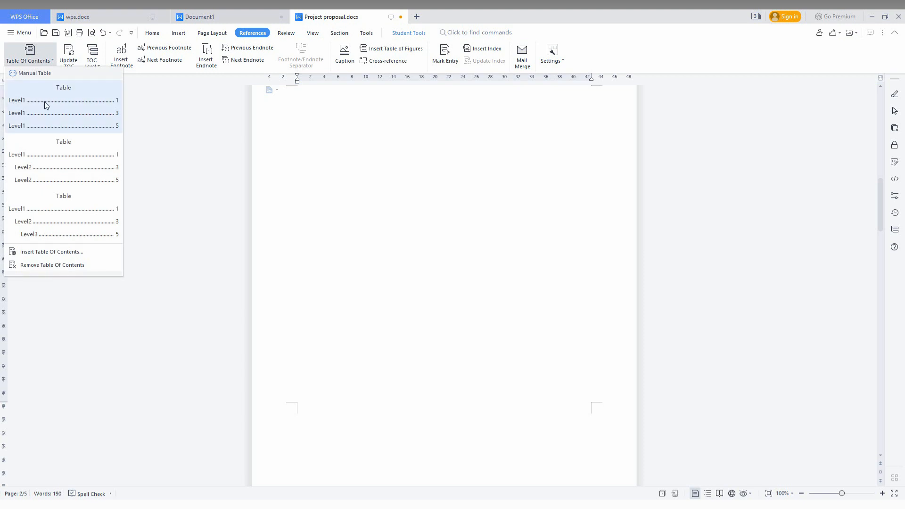
mouse_move(61, 218)
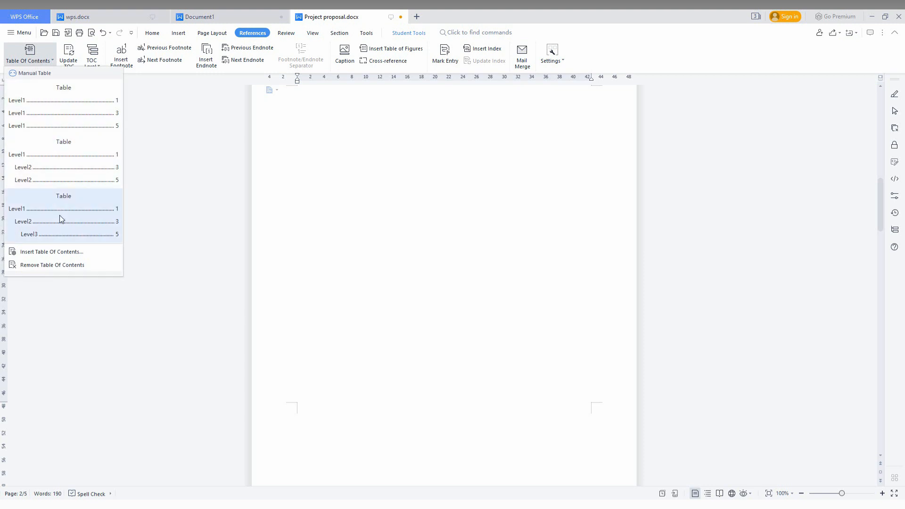
click(62, 208)
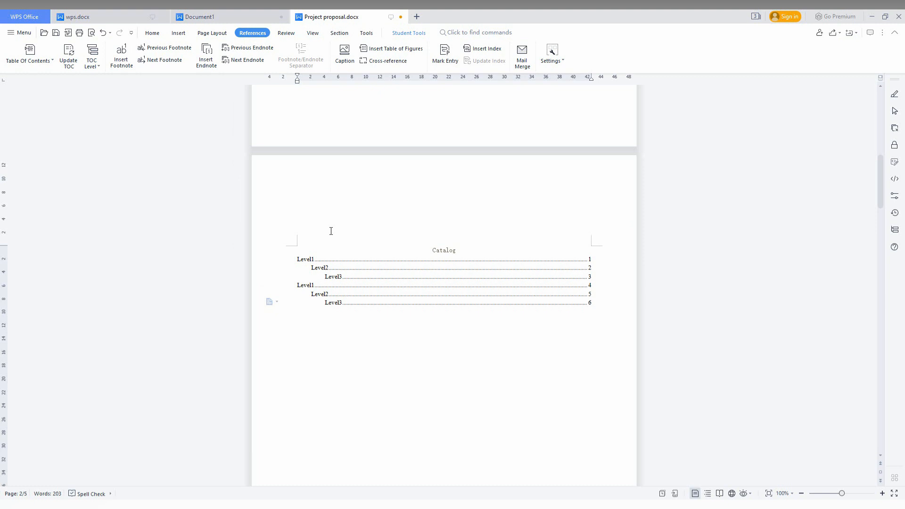
scroll(up, 3)
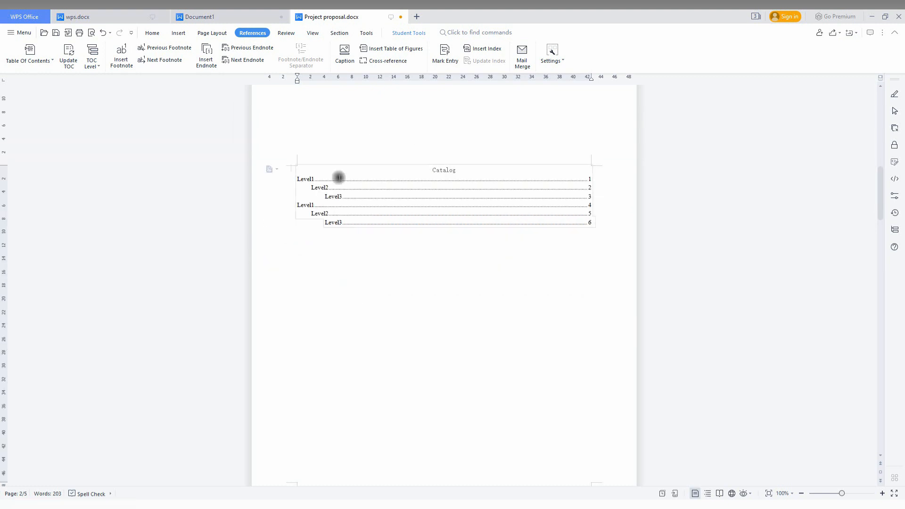
right_click(338, 177)
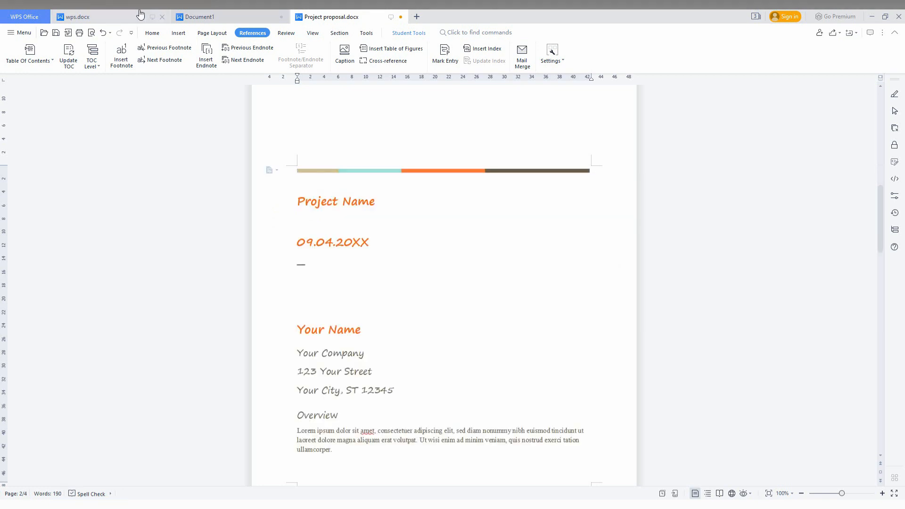
Put the cursor at the top of page 1 and show the References table of contents options
click(178, 32)
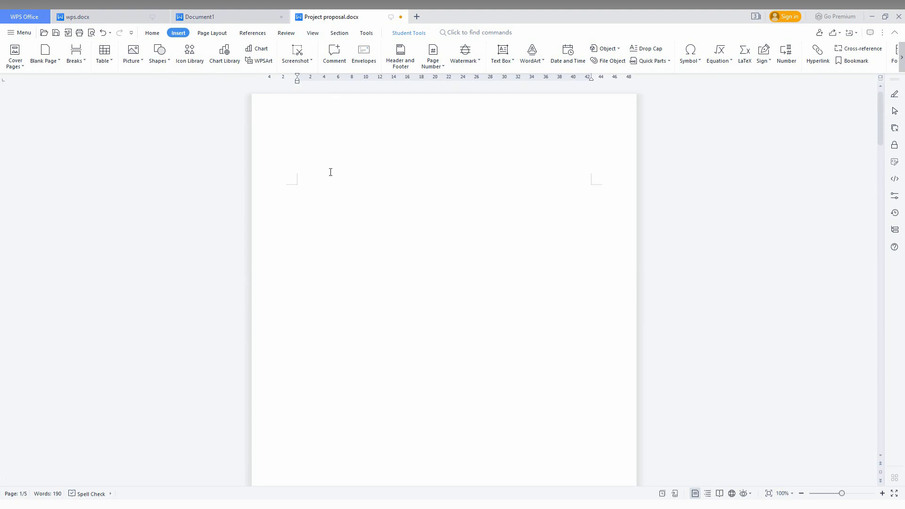
click(301, 188)
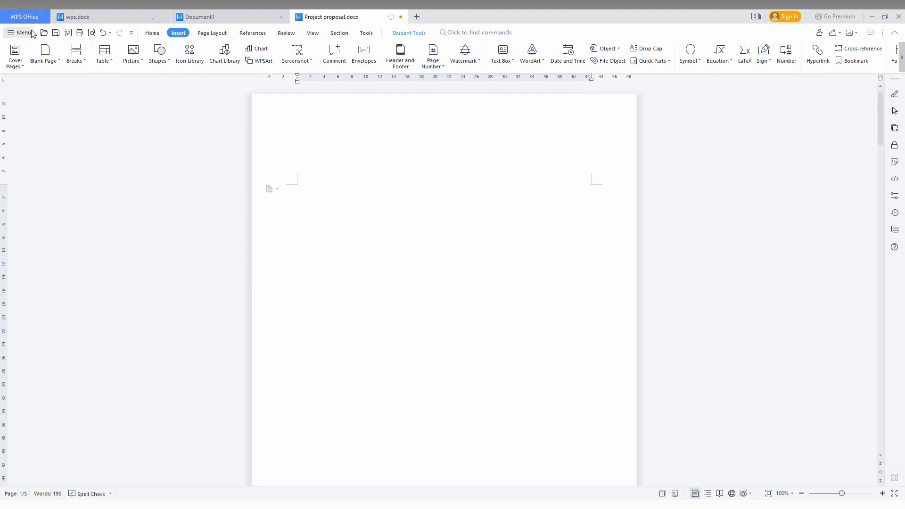
click(252, 33)
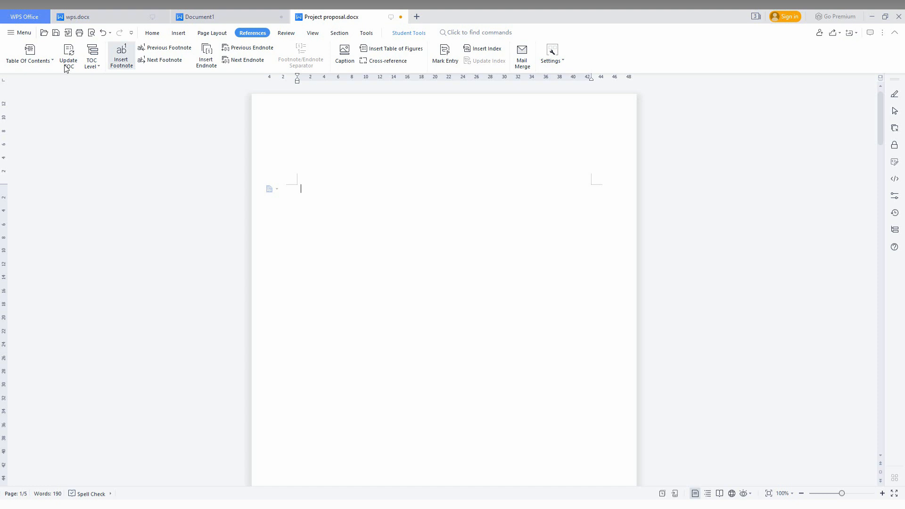
click(28, 55)
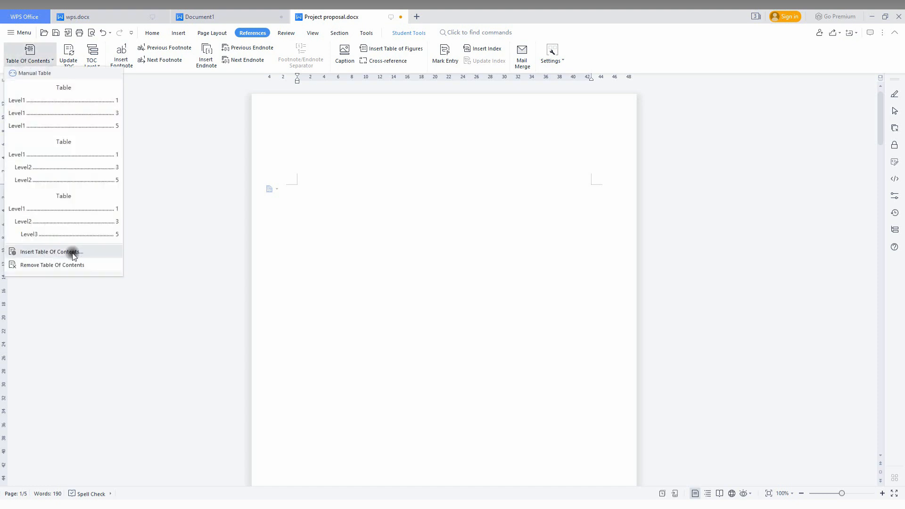
Configure a custom table of contents with solid-line leaders that includes table entry fields
click(51, 251)
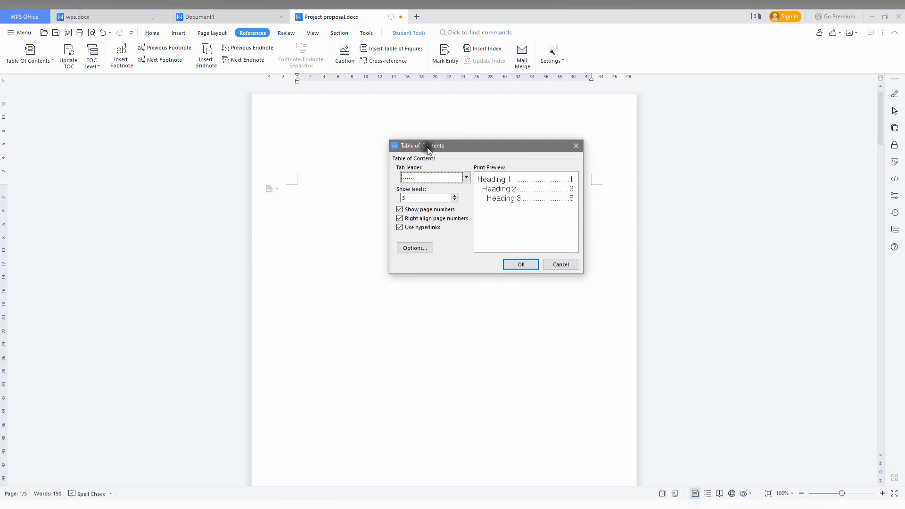
click(465, 176)
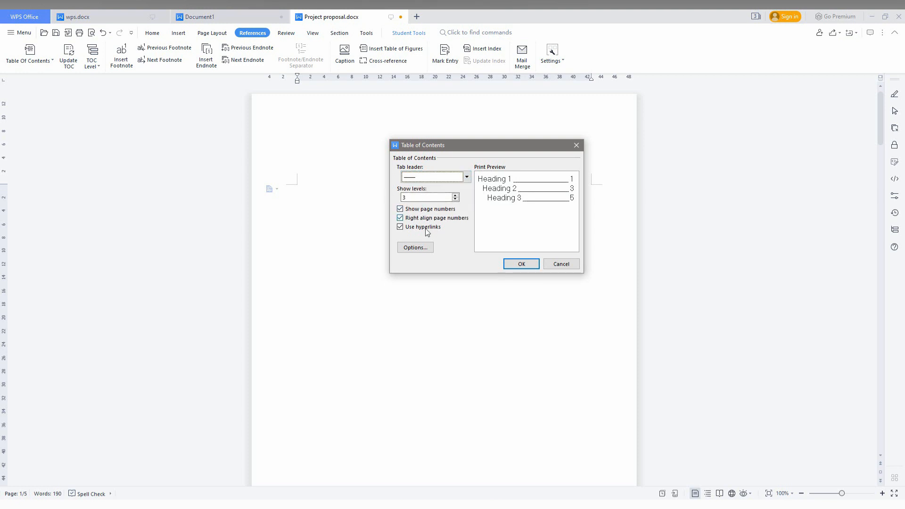
mouse_move(525, 188)
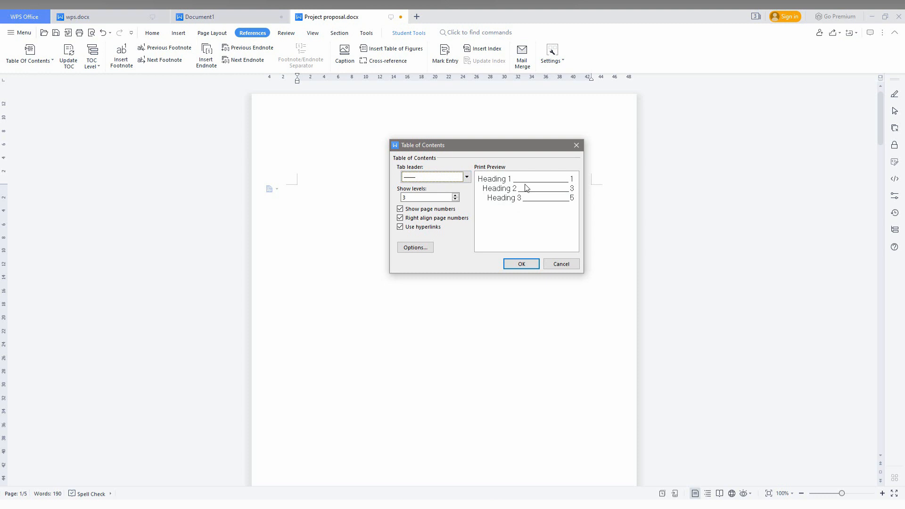
click(414, 246)
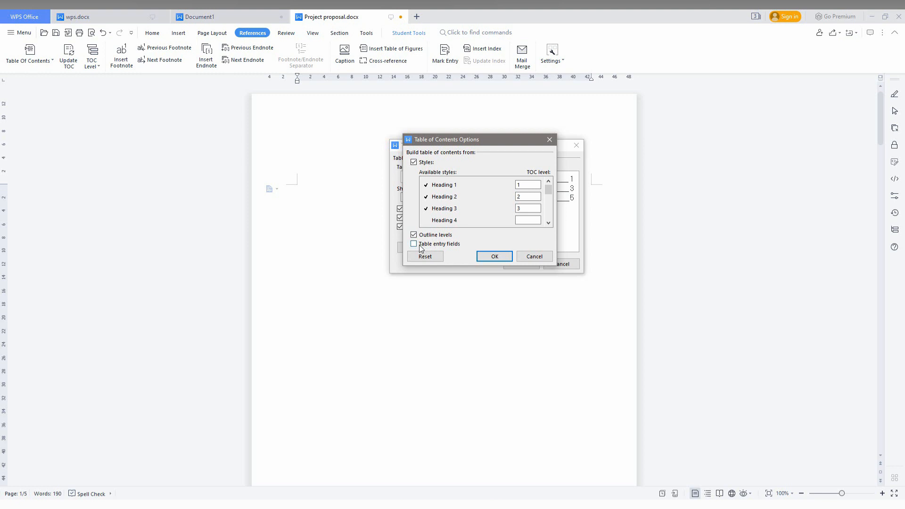
click(413, 244)
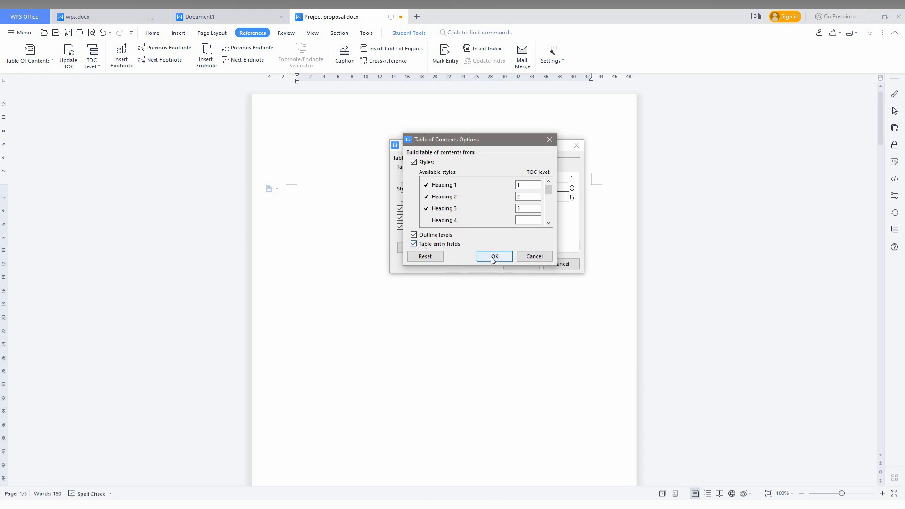
click(494, 256)
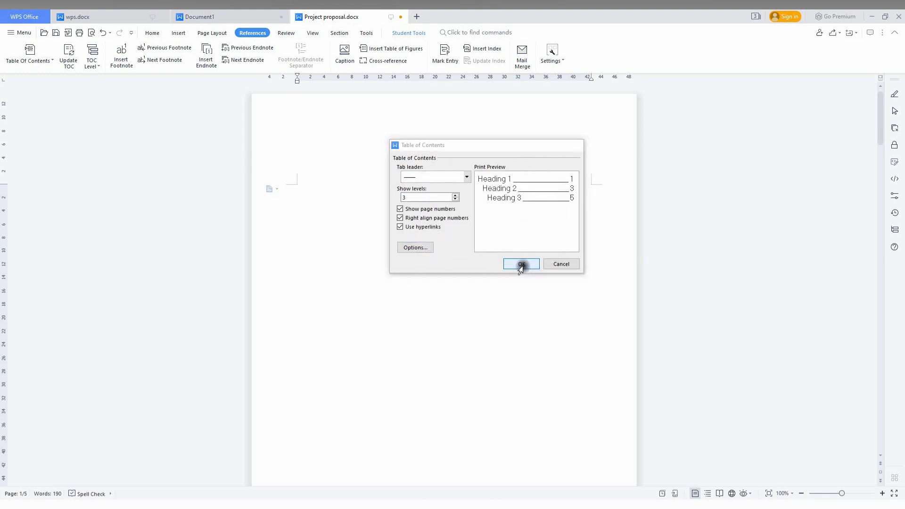
Confirm the custom table of contents so it fills the first page
click(520, 264)
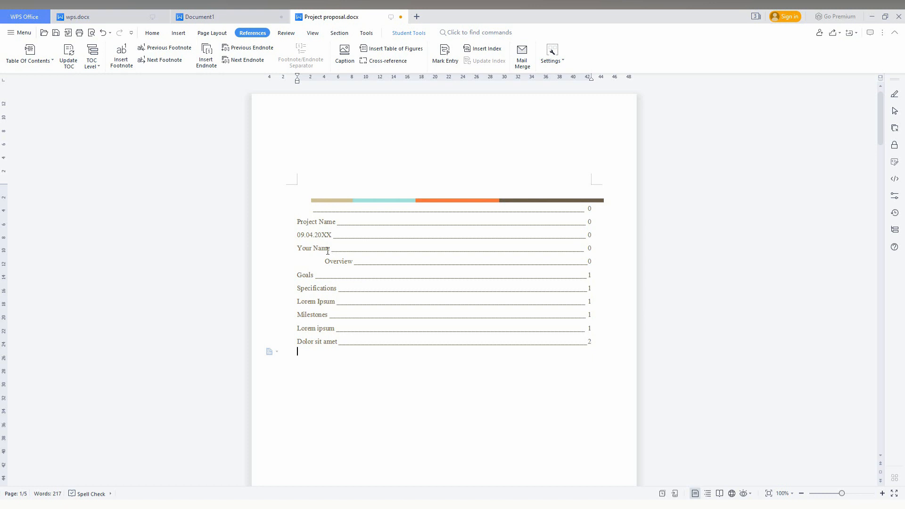
mouse_move(328, 272)
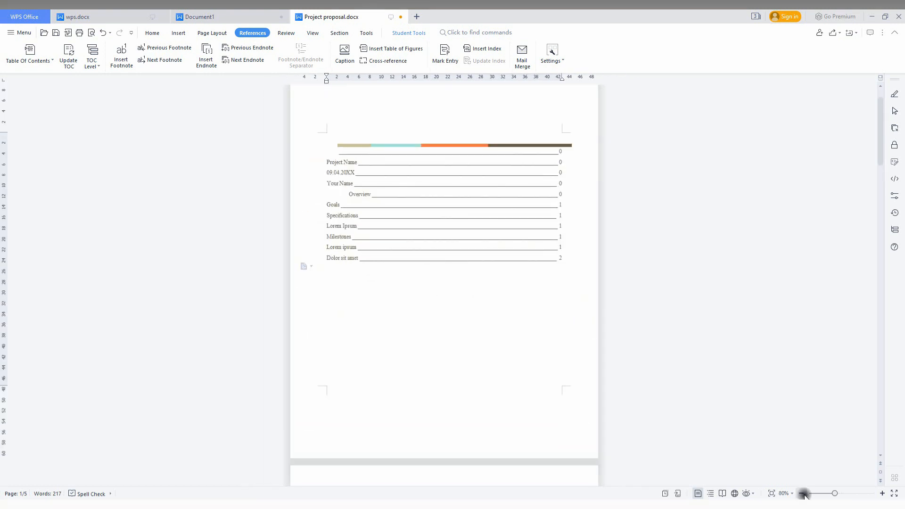
Zoom out to 60% and delete the empty second page after the contents
click(801, 493)
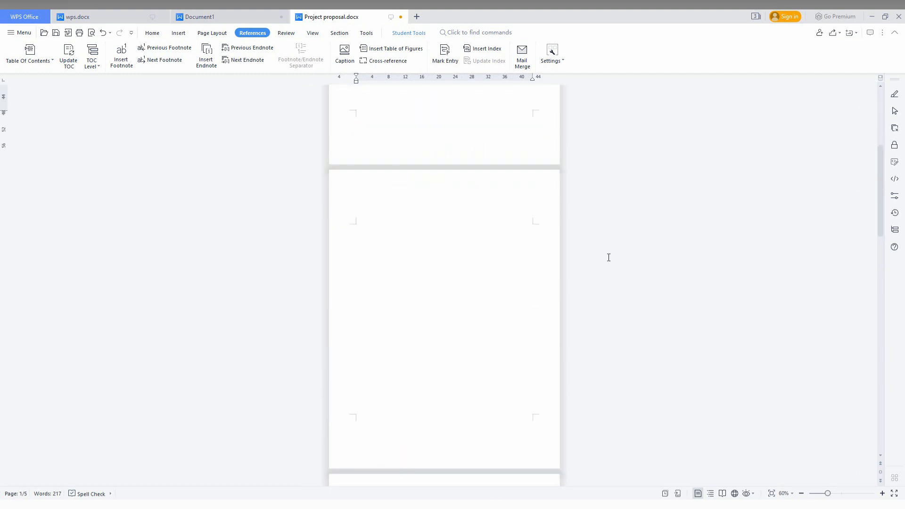
click(341, 217)
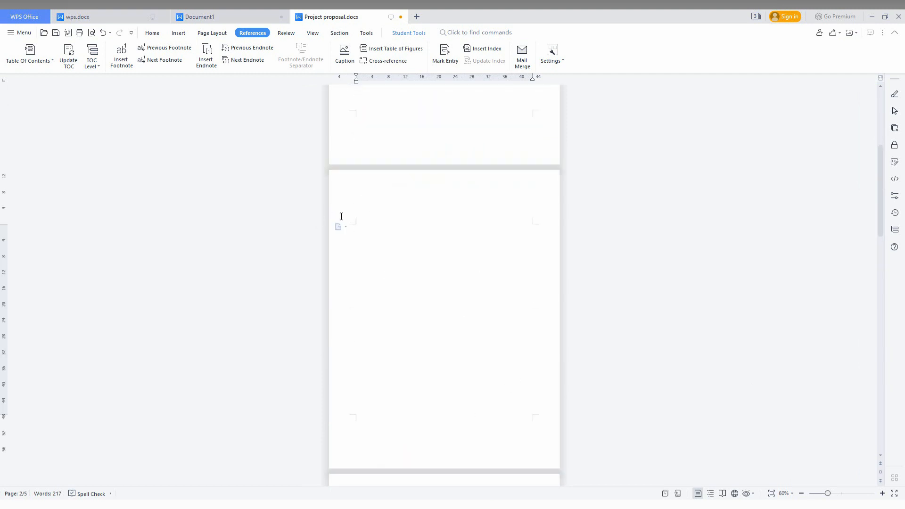
scroll(down, 3)
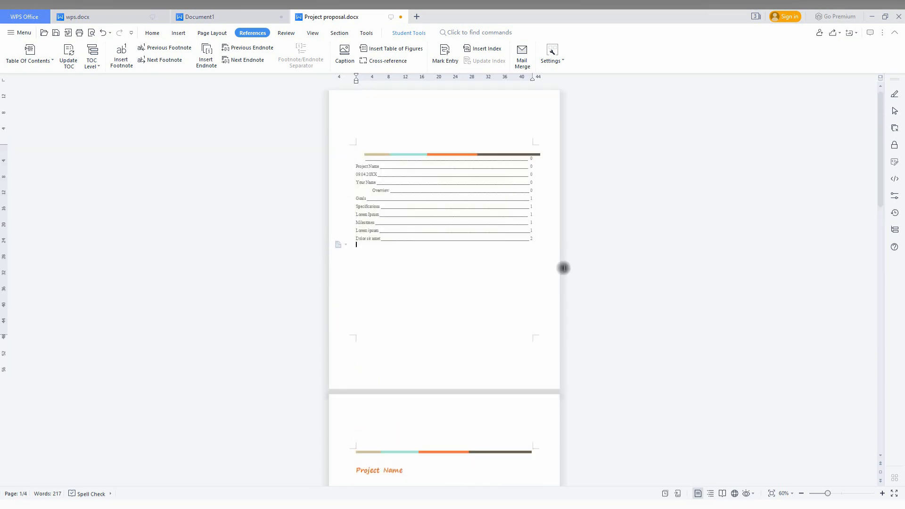
scroll(down, 3)
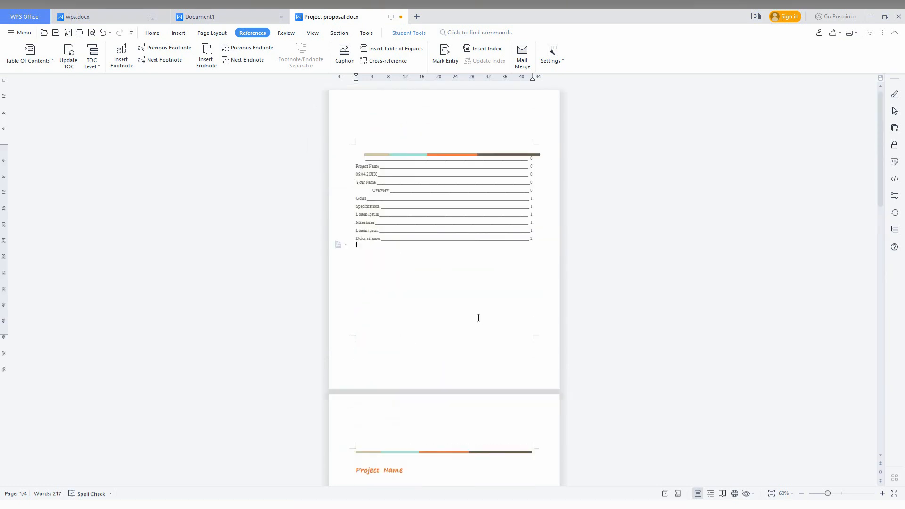
mouse_move(543, 170)
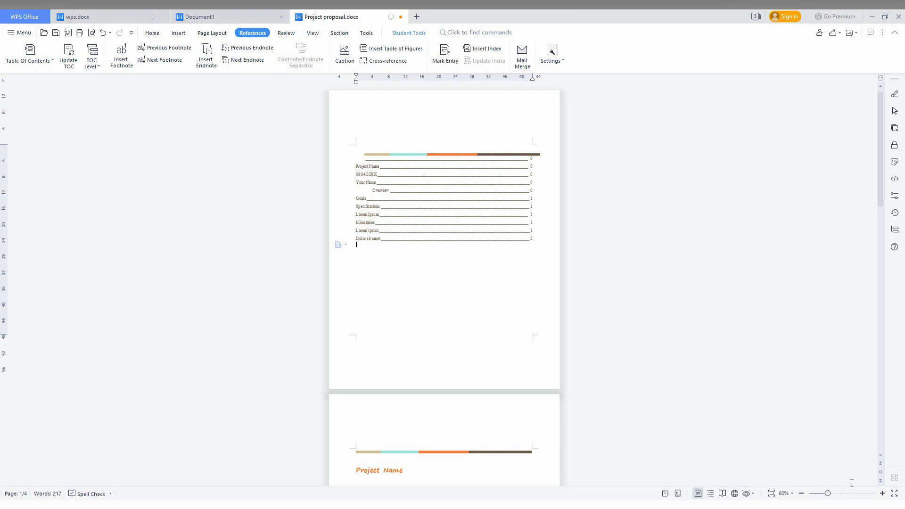
Zoom in to 90% and show the References table of contents presets again
click(833, 493)
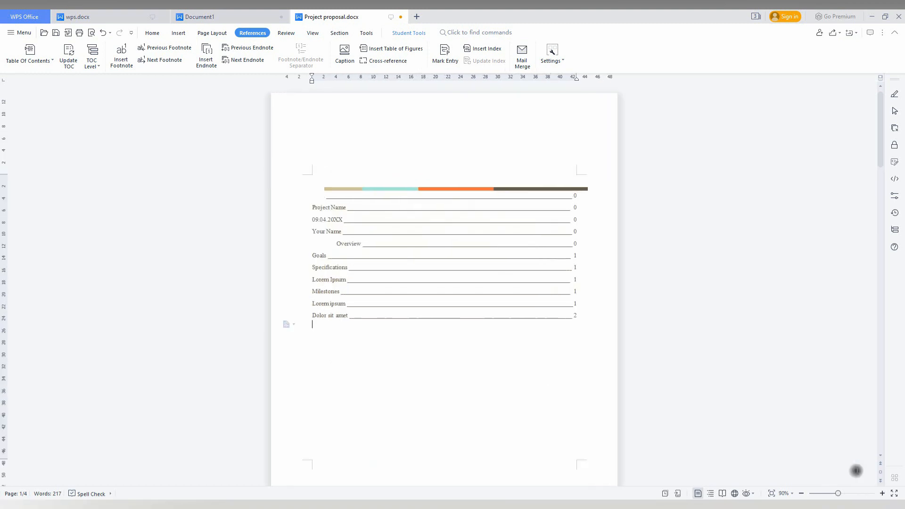
mouse_move(701, 399)
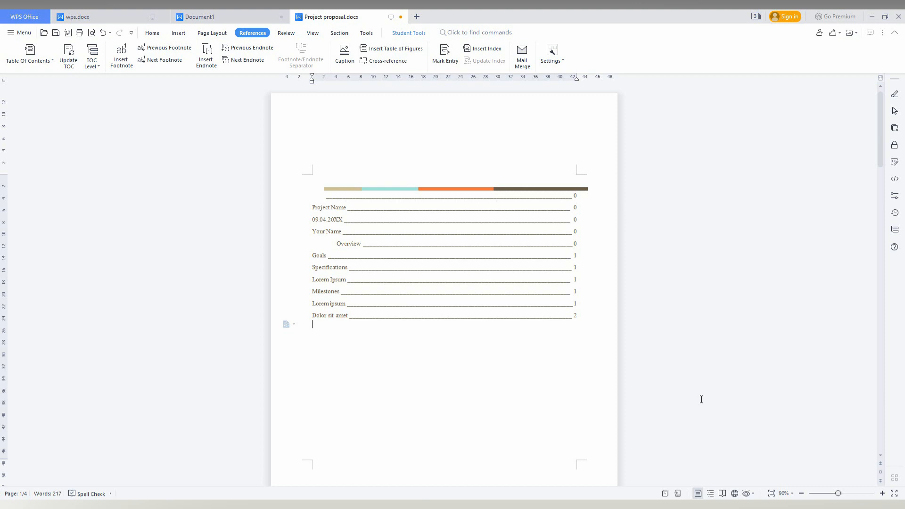
mouse_move(28, 55)
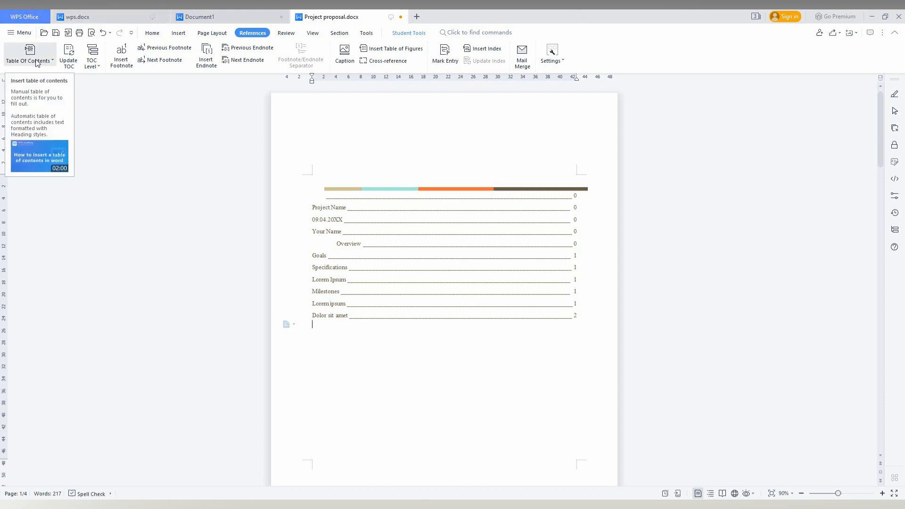
click(29, 60)
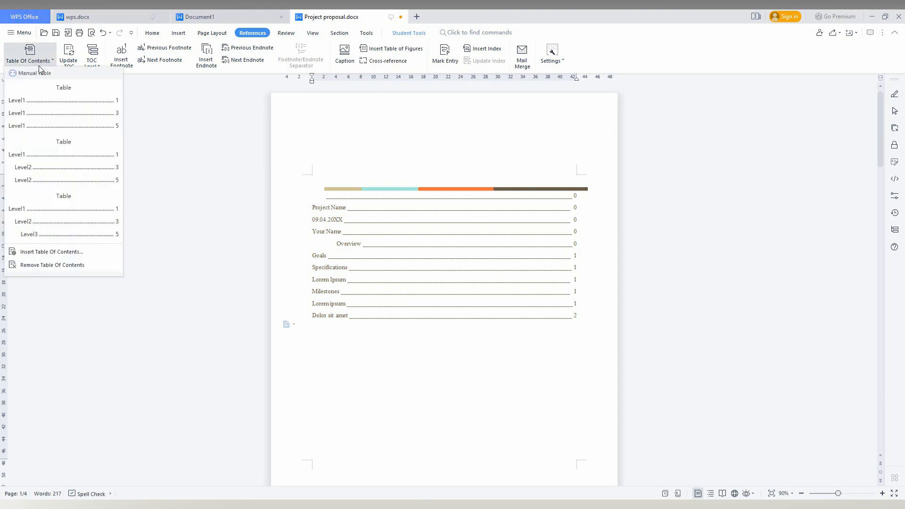